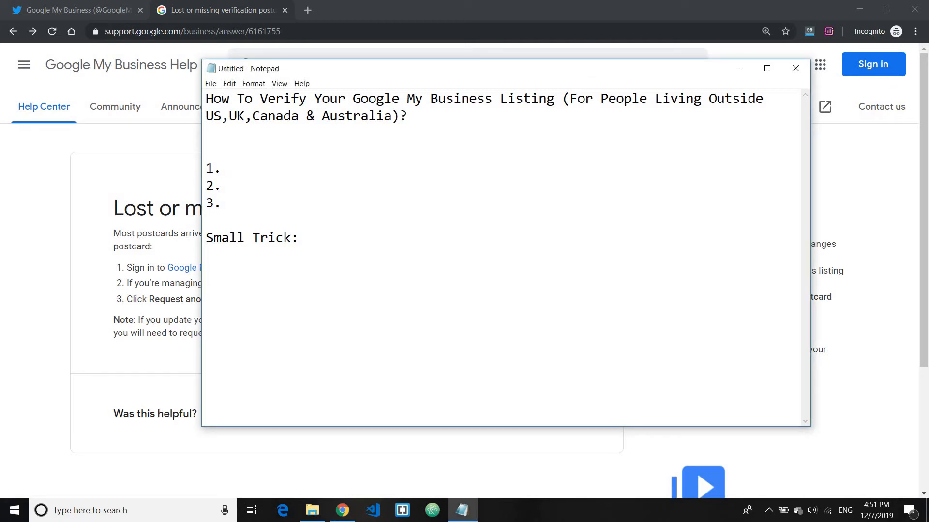
- Enter 'Request for a lost postcard' as the first numbered method and select the line
{"action": "type", "text": "Request for"}
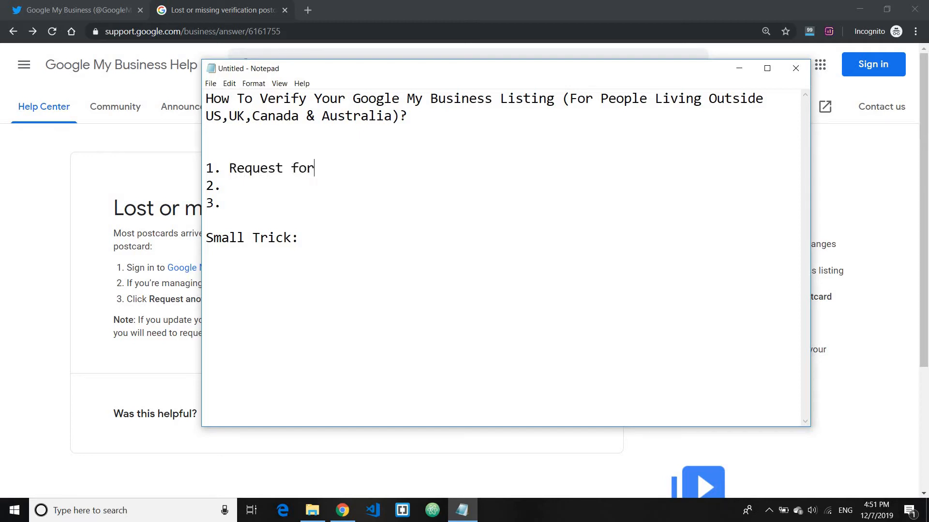
{"action": "type", "text": "a lost"}
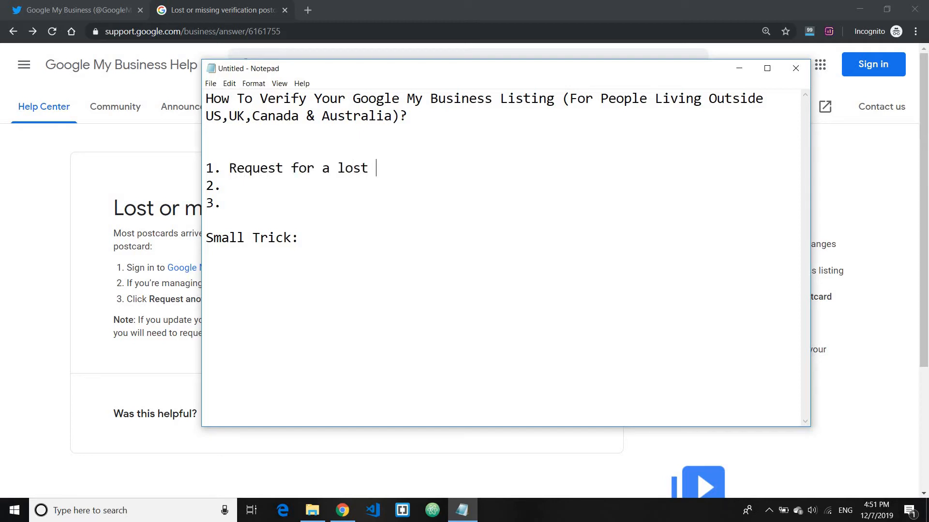
{"action": "type", "text": "postcard"}
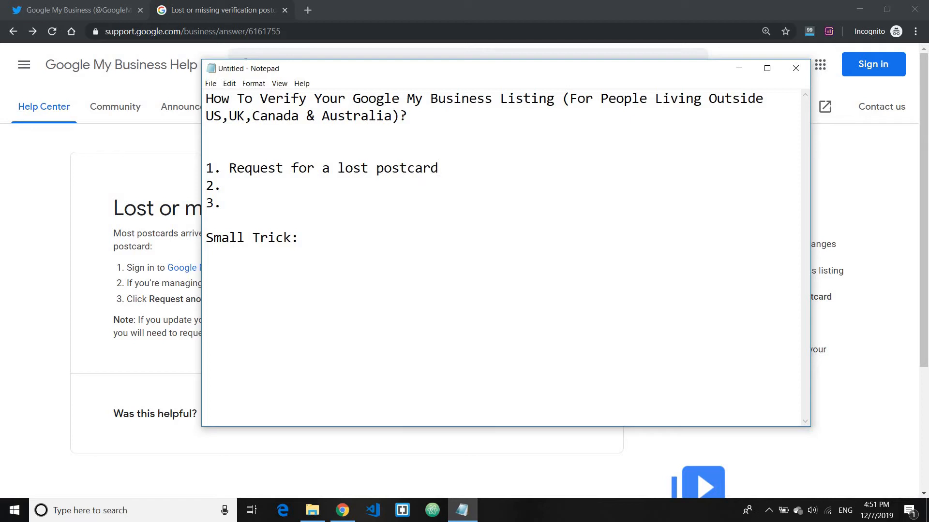
{"action": "left_click_drag", "start_coordinate": [236, 168], "coordinate": [438, 168]}
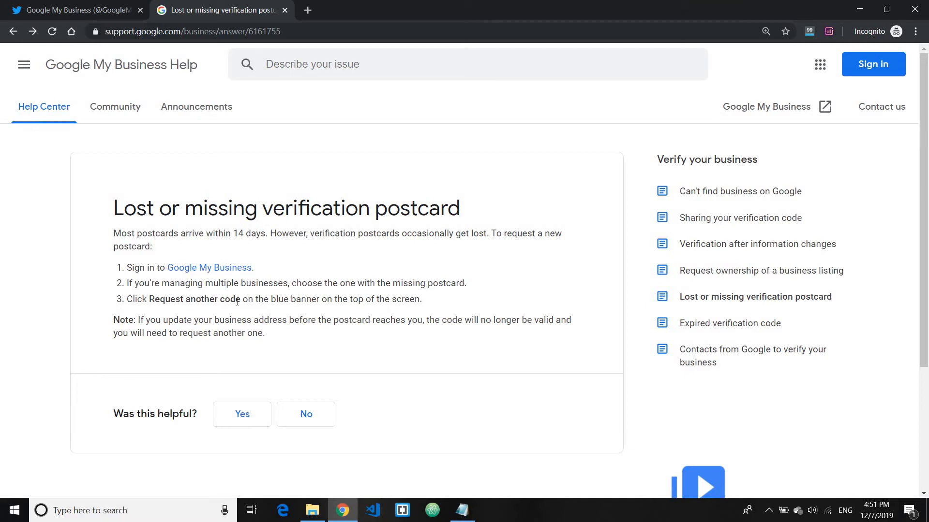
{"action": "mouse_move", "coordinate": [208, 318]}
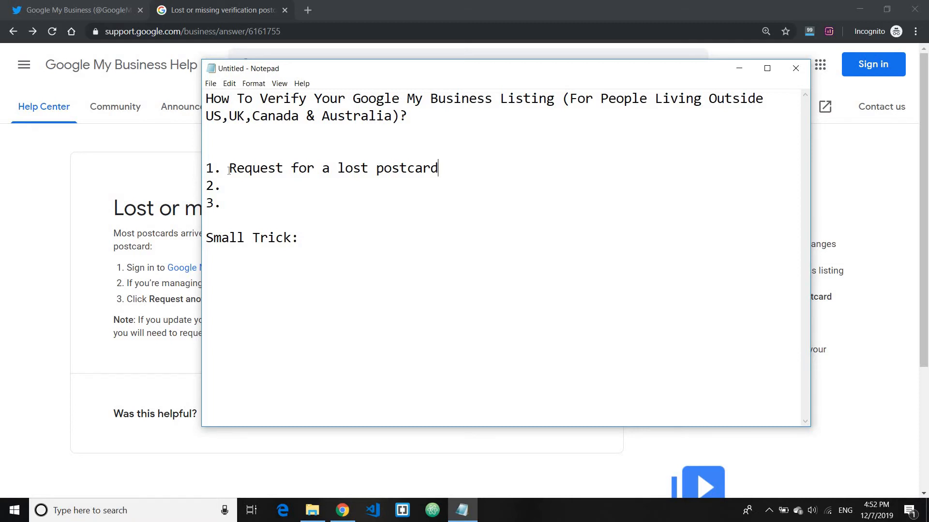
- Highlight method 1, then write 'Message the GMB support team directly on Twitter' after '2.'
{"action": "left_click_drag", "start_coordinate": [229, 168], "coordinate": [437, 168]}
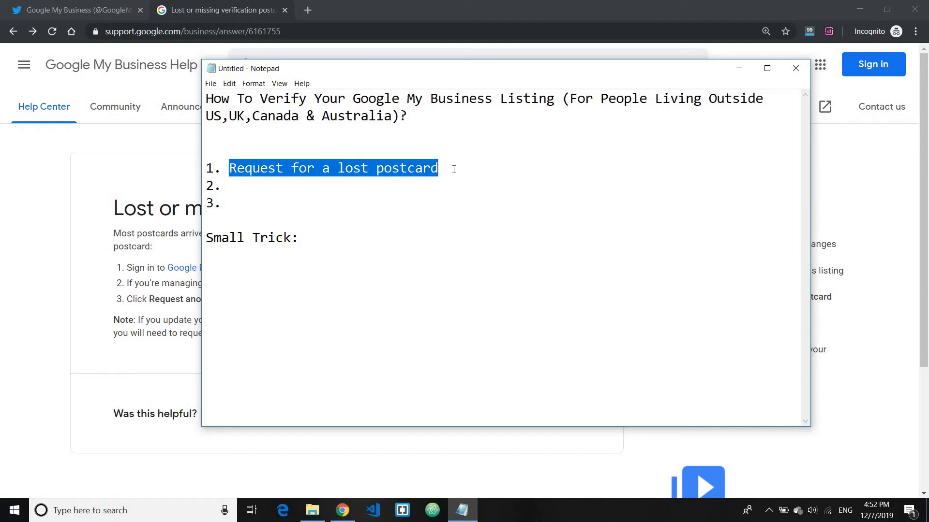
{"action": "left_click", "coordinate": [402, 184]}
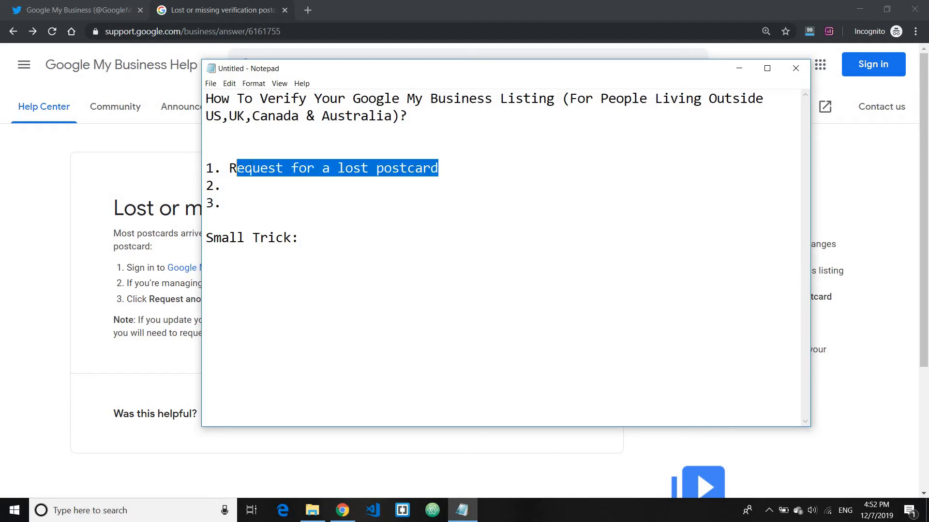
{"action": "left_click", "coordinate": [224, 185]}
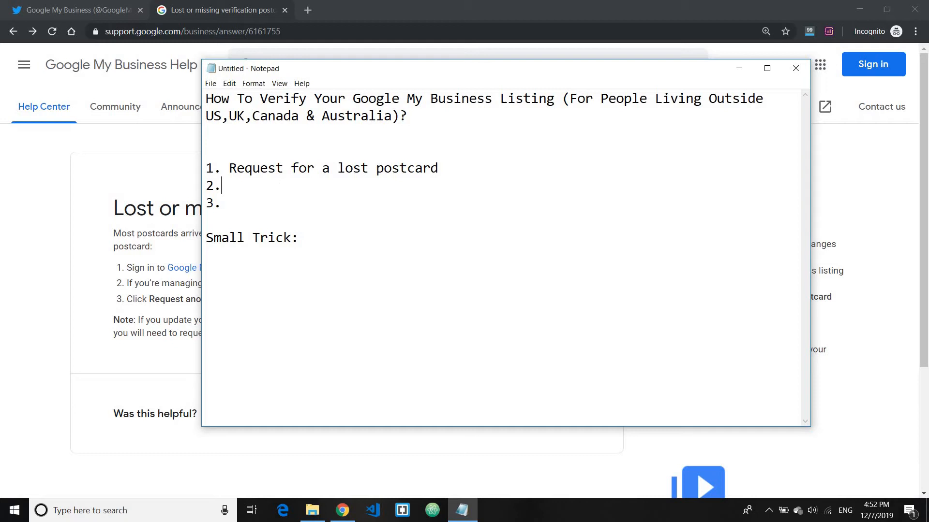
{"action": "type", "text": "Message"}
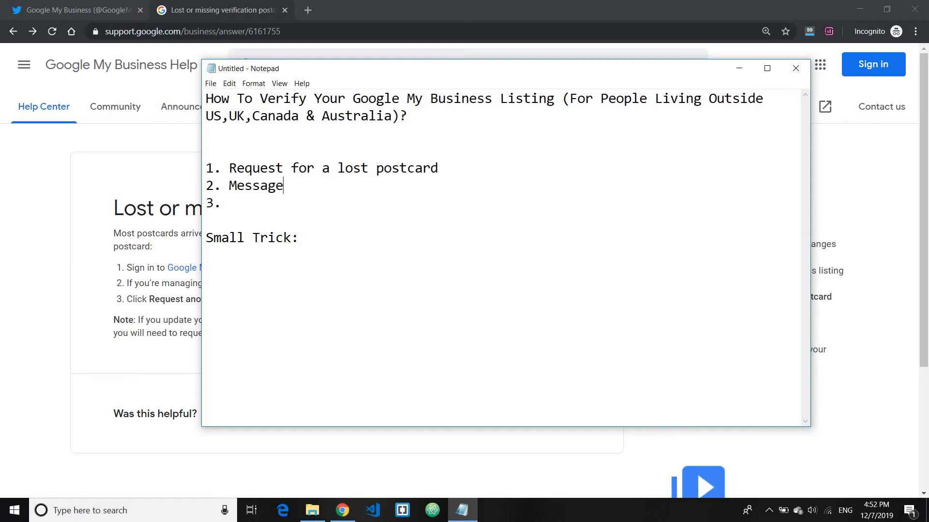
{"action": "type", "text": "the GMB"}
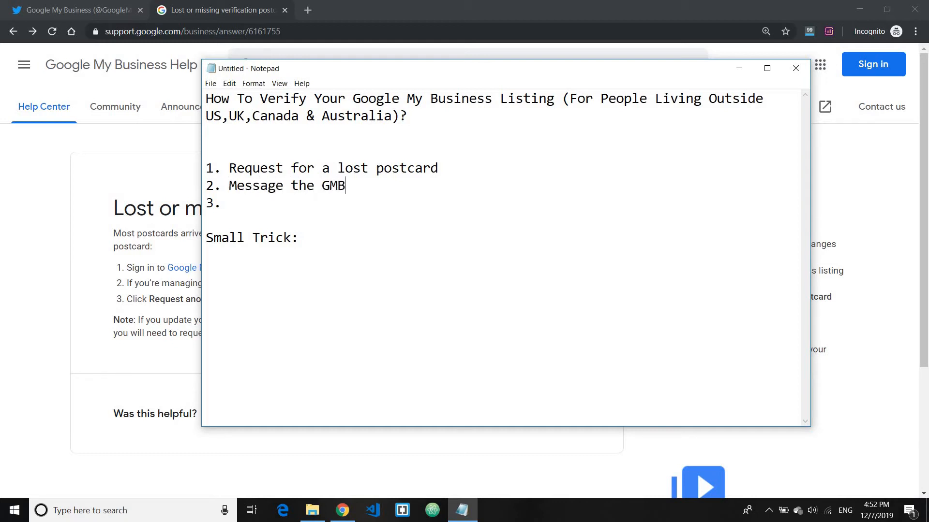
{"action": "type", "text": "support"}
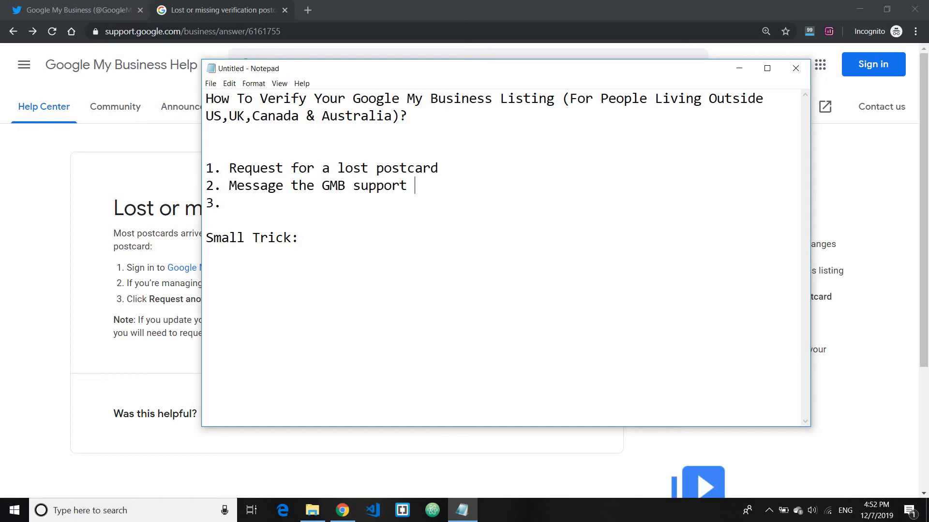
{"action": "type", "text": "team directly"}
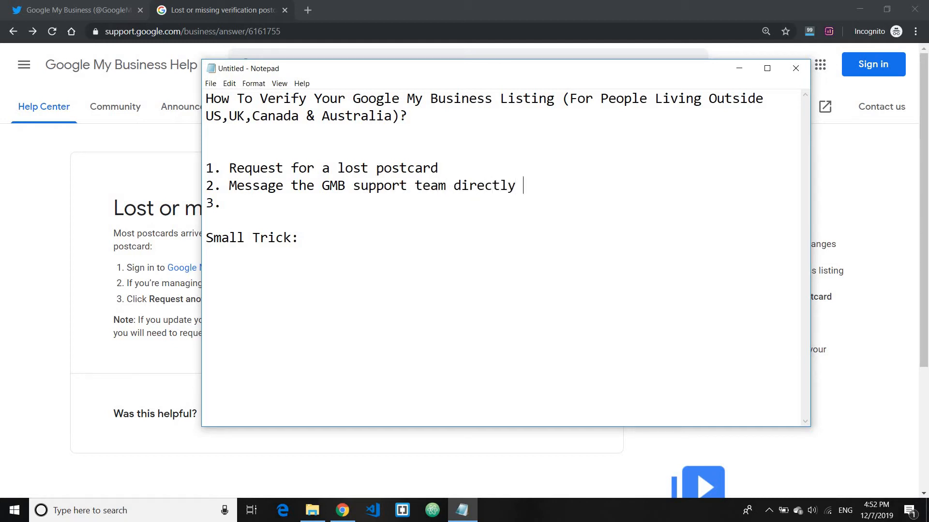
{"action": "type", "text": "on Twite"}
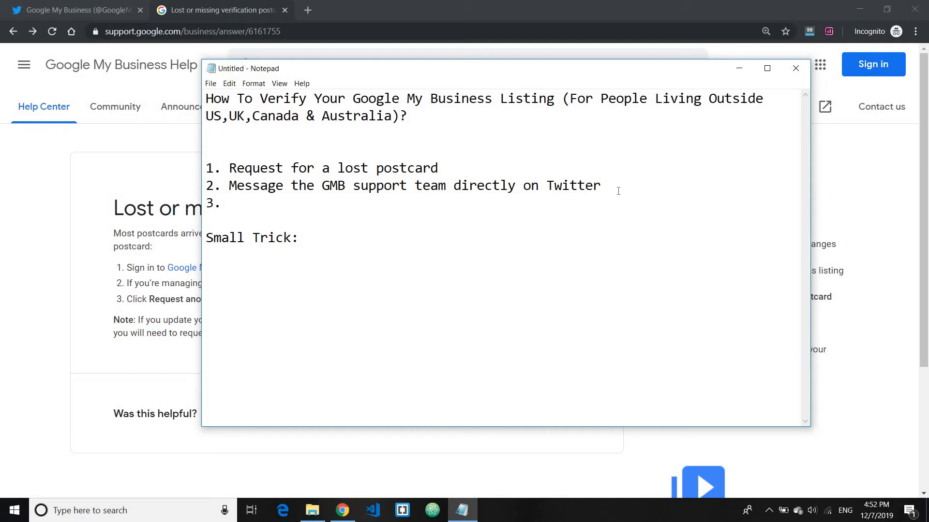
{"action": "left_click_drag", "start_coordinate": [229, 185], "coordinate": [601, 185]}
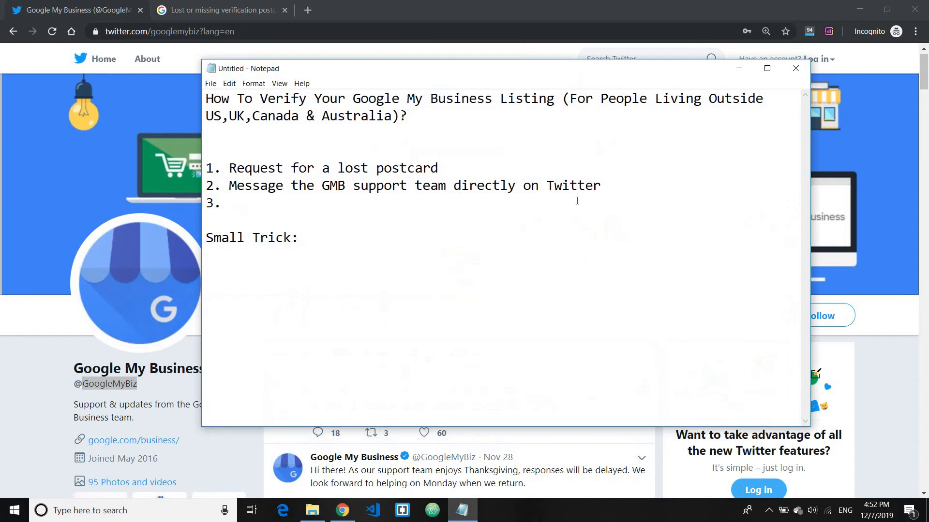
{"action": "type", "text": "-"}
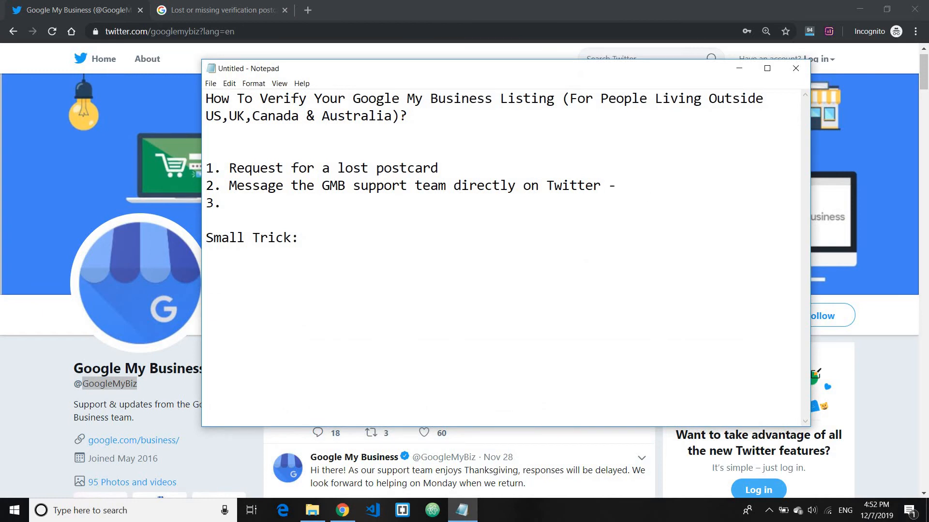
{"action": "type", "text": "@gogo"}
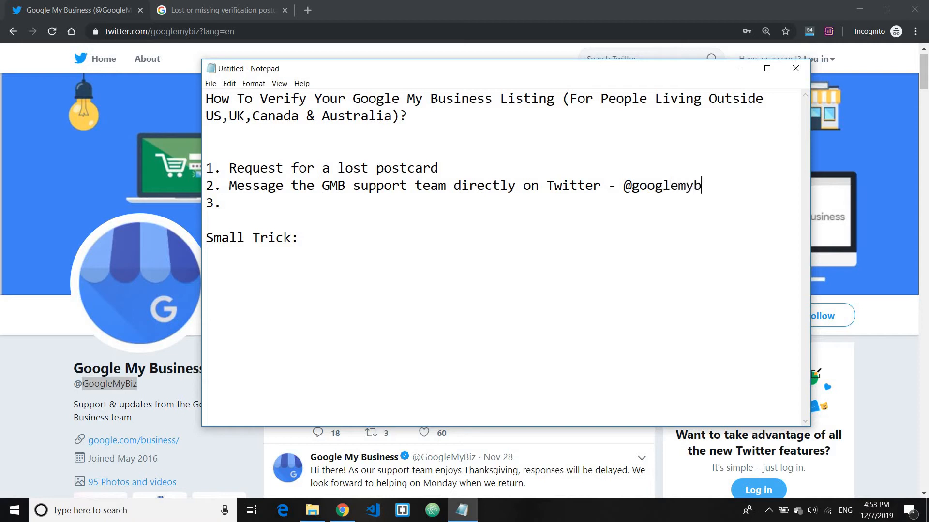
{"action": "type", "text": "iz"}
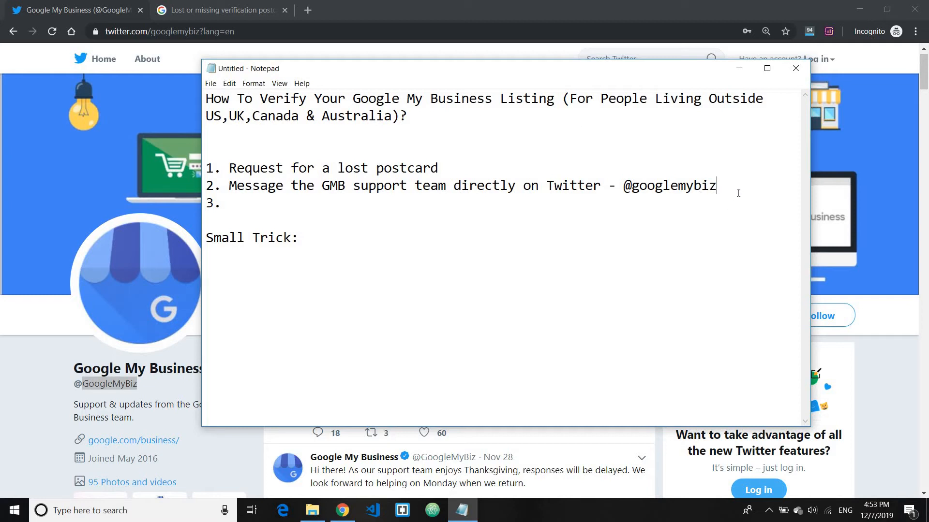
{"action": "double_click", "coordinate": [669, 185]}
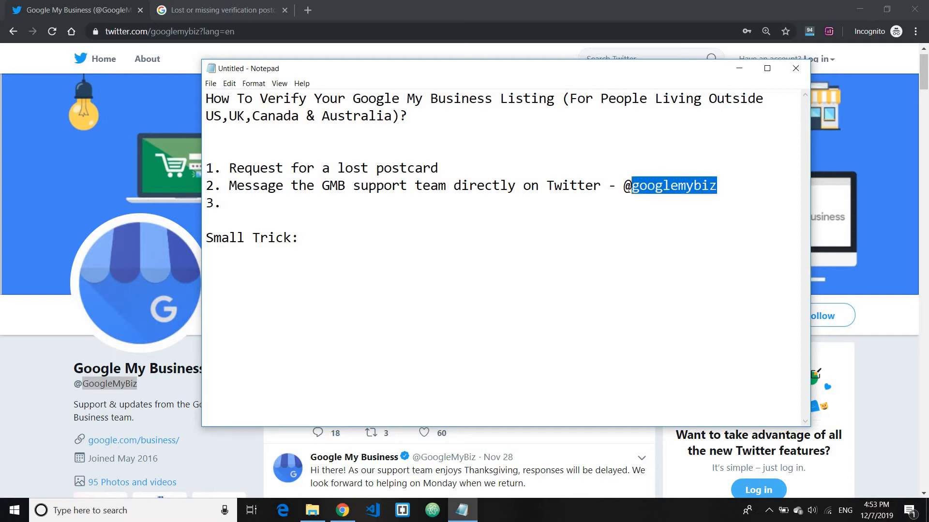
{"action": "left_click", "coordinate": [222, 204]}
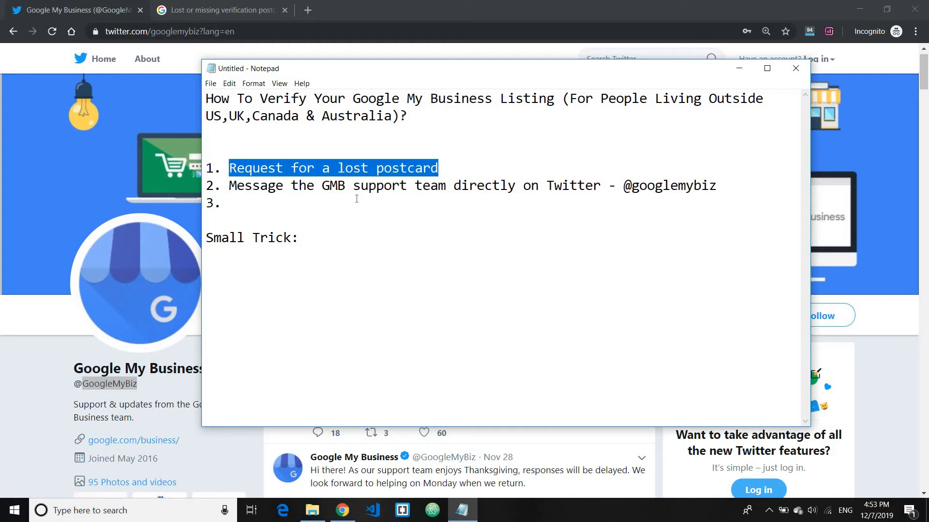
{"action": "left_click_drag", "start_coordinate": [229, 186], "coordinate": [448, 185]}
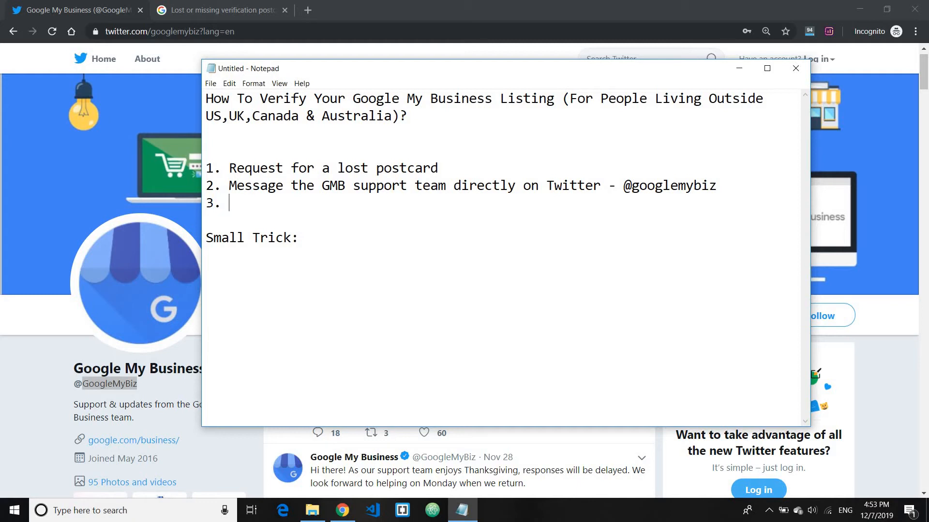
{"action": "type", "text": "Try"}
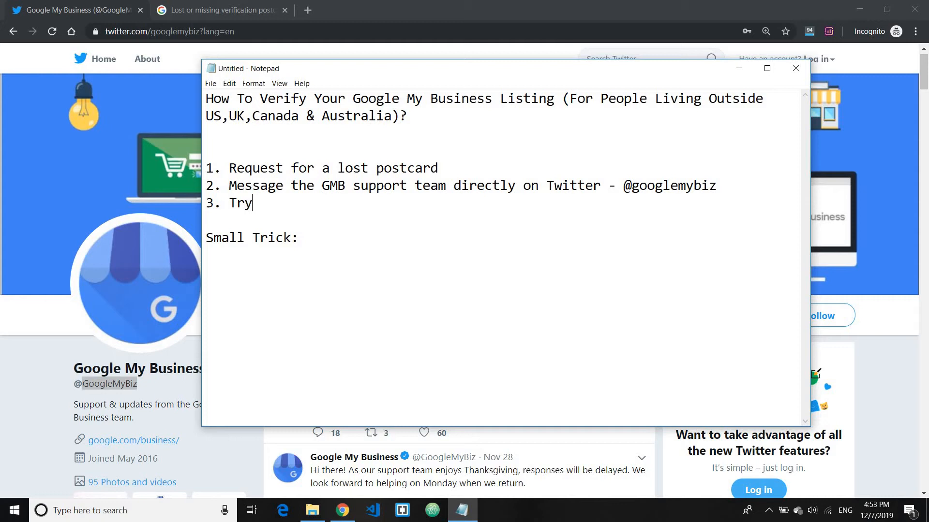
{"action": "type", "text": "other ways - Phone verification & live"}
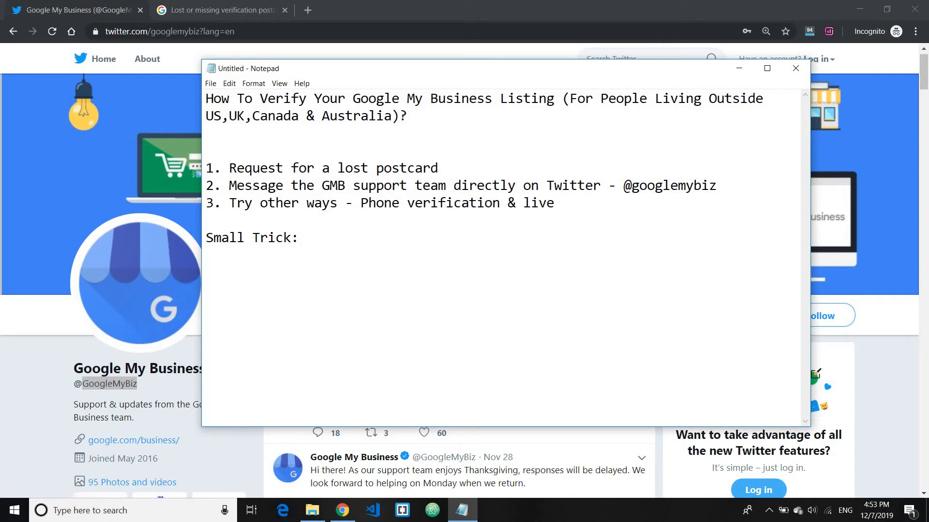
{"action": "type", "text": "chat"}
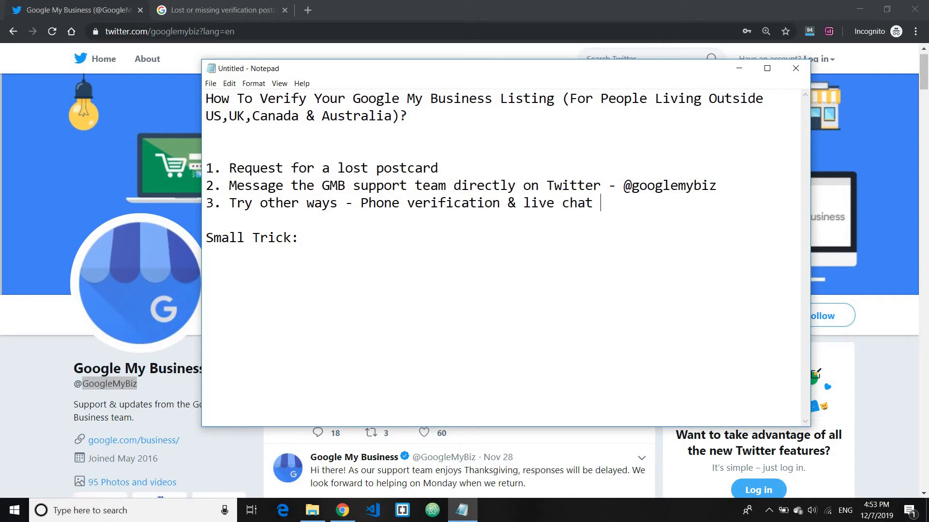
{"action": "type", "text": "support"}
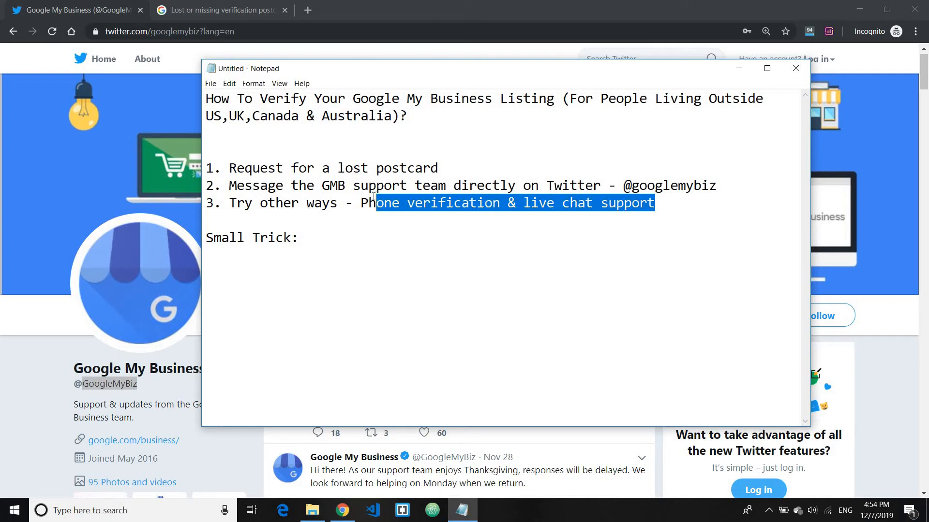
{"action": "mouse_move", "coordinate": [366, 202]}
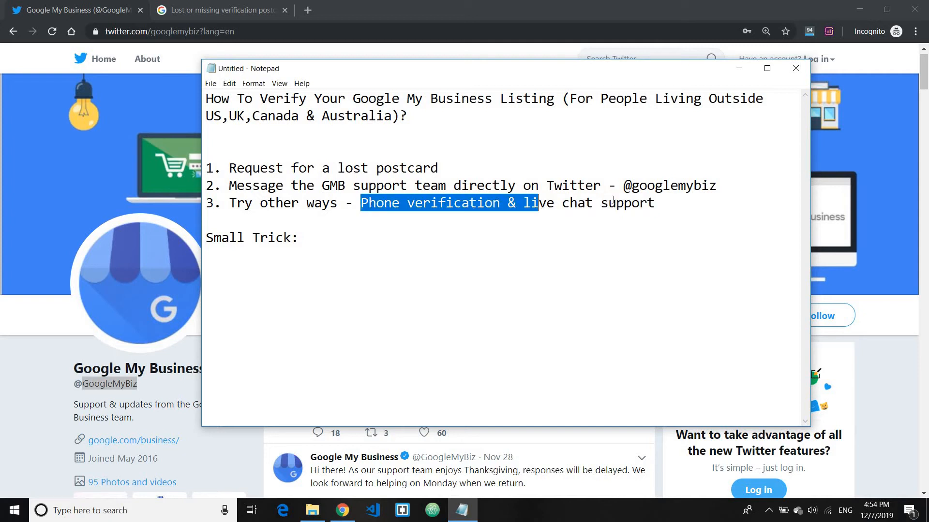
{"action": "left_click_drag", "start_coordinate": [538, 203], "coordinate": [655, 203]}
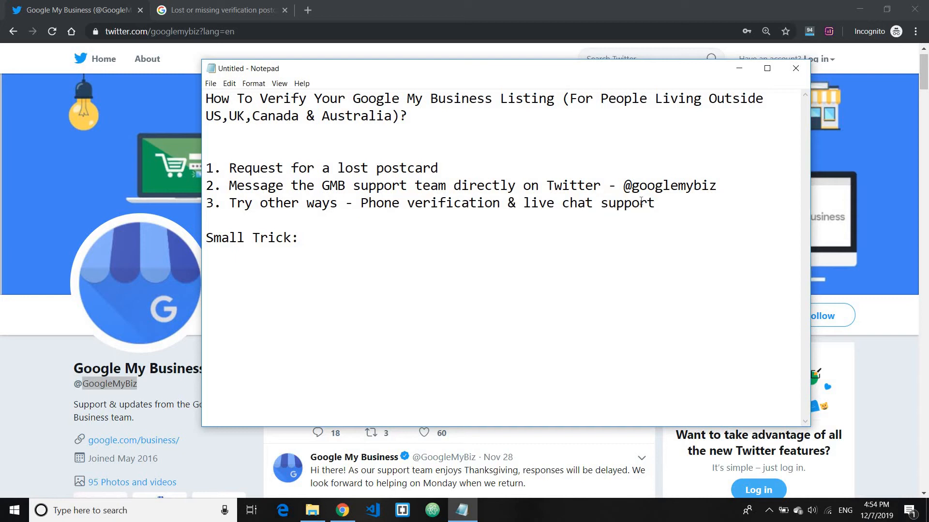
{"action": "left_click_drag", "start_coordinate": [523, 202], "coordinate": [653, 203]}
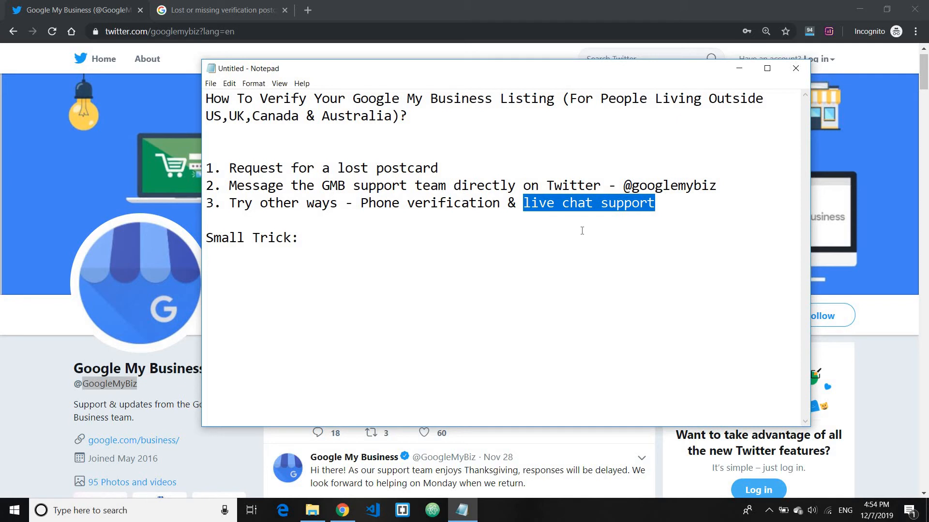
{"action": "left_click", "coordinate": [501, 202]}
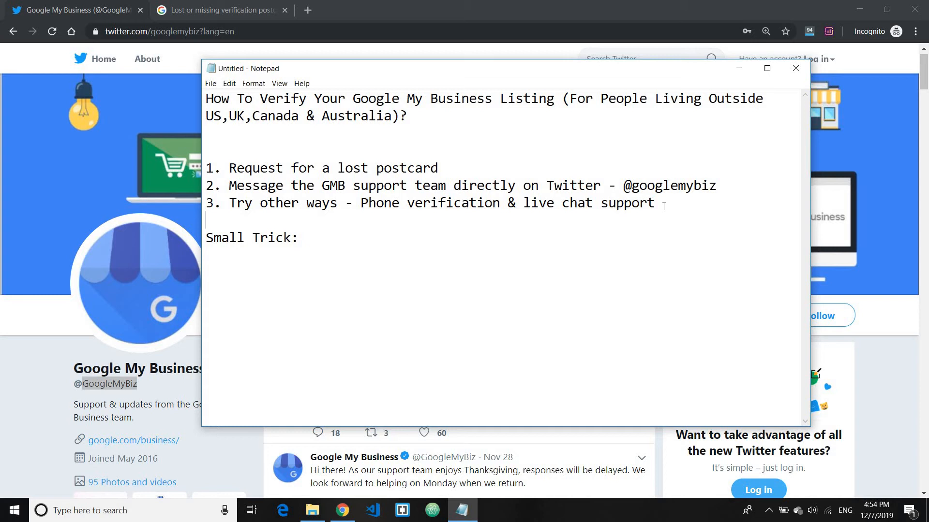
{"action": "left_click_drag", "start_coordinate": [206, 167], "coordinate": [654, 204]}
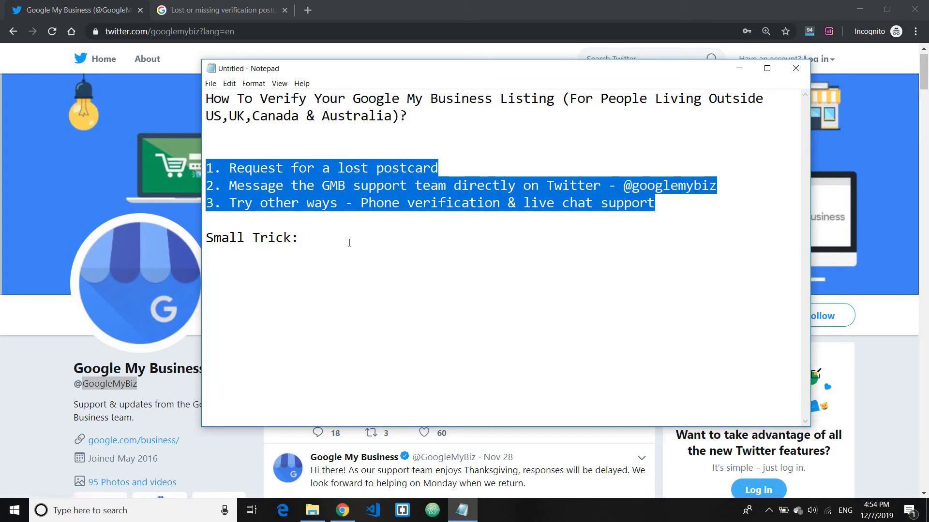
{"action": "mouse_move", "coordinate": [310, 241]}
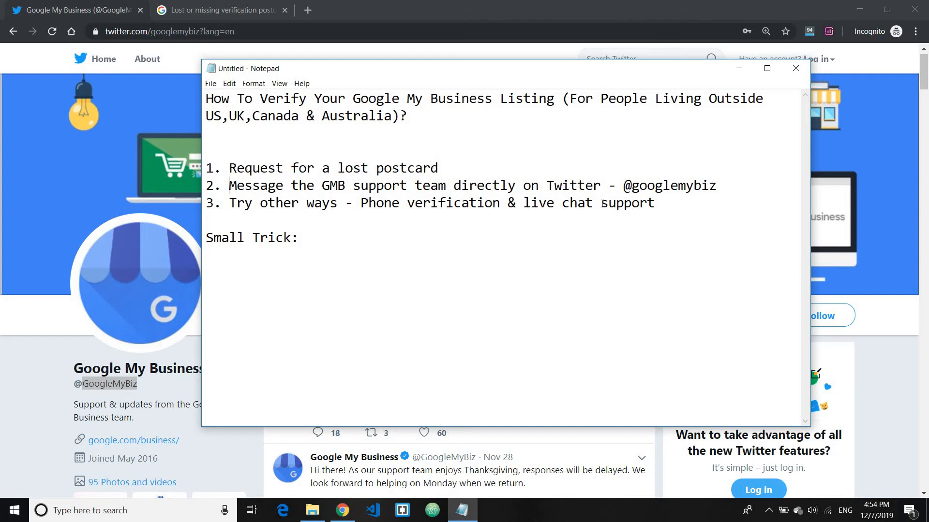
{"action": "left_click", "coordinate": [305, 238]}
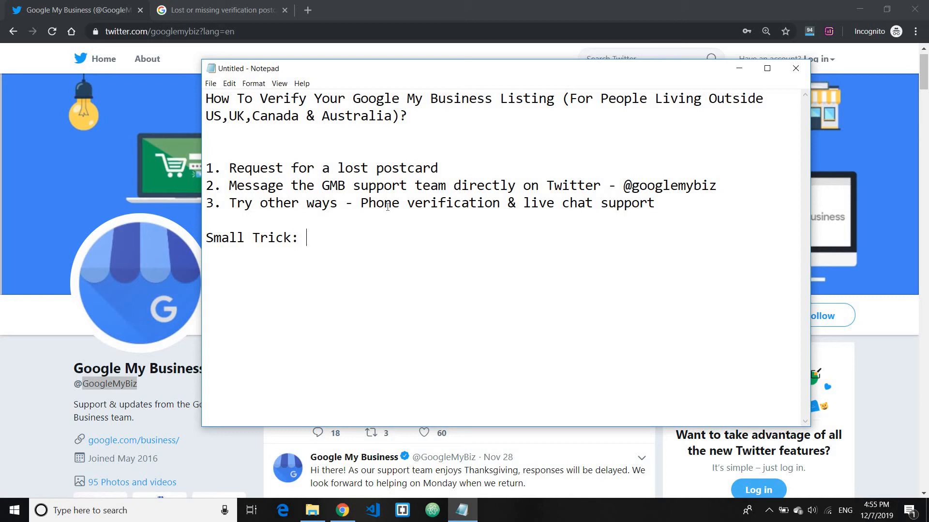
{"action": "mouse_move", "coordinate": [387, 206]}
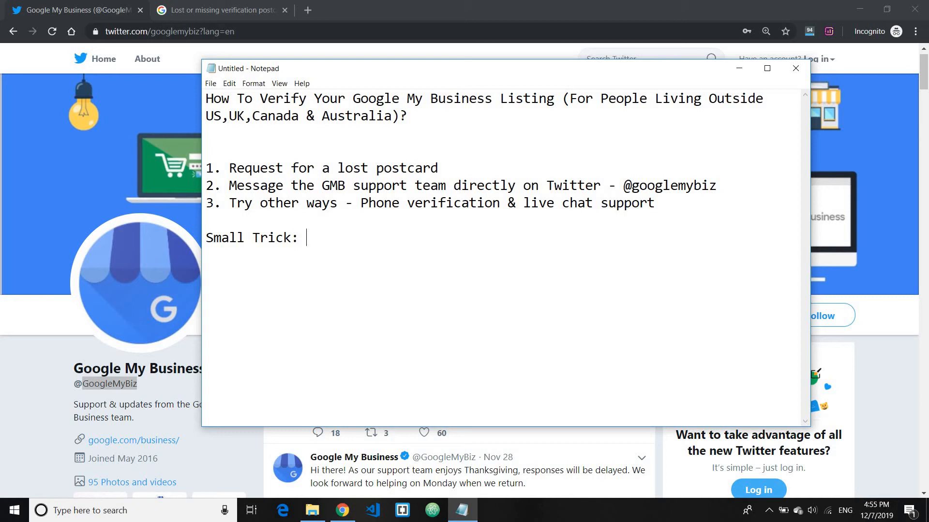
- Write 'Submitting your website to google search console can instantly verify your GMB listing' after 'Small Trick:'
{"action": "type", "text": "Submitting"}
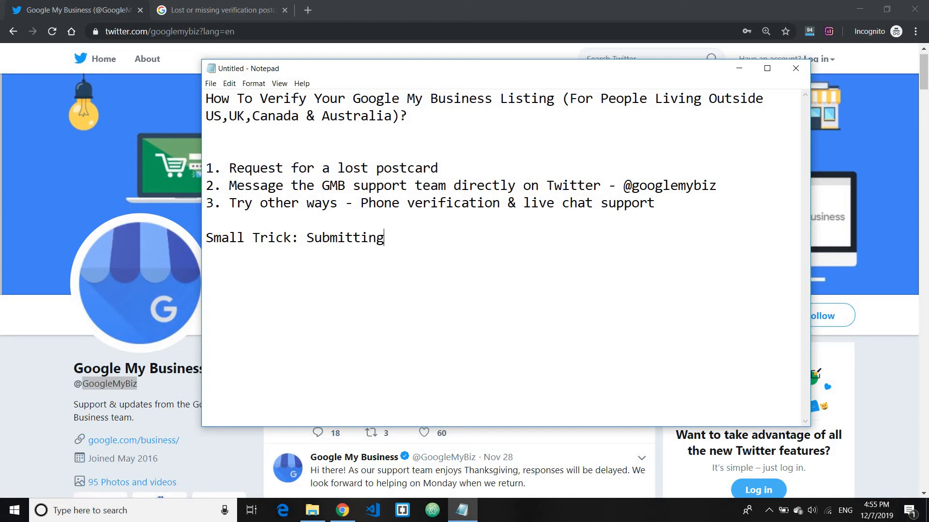
{"action": "type", "text": "your website to google search console"}
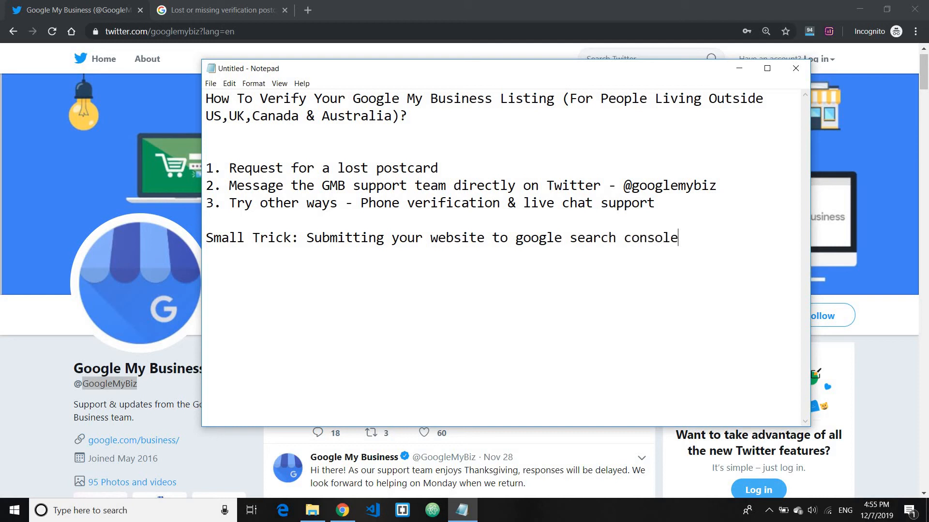
{"action": "type", "text": "can insta"}
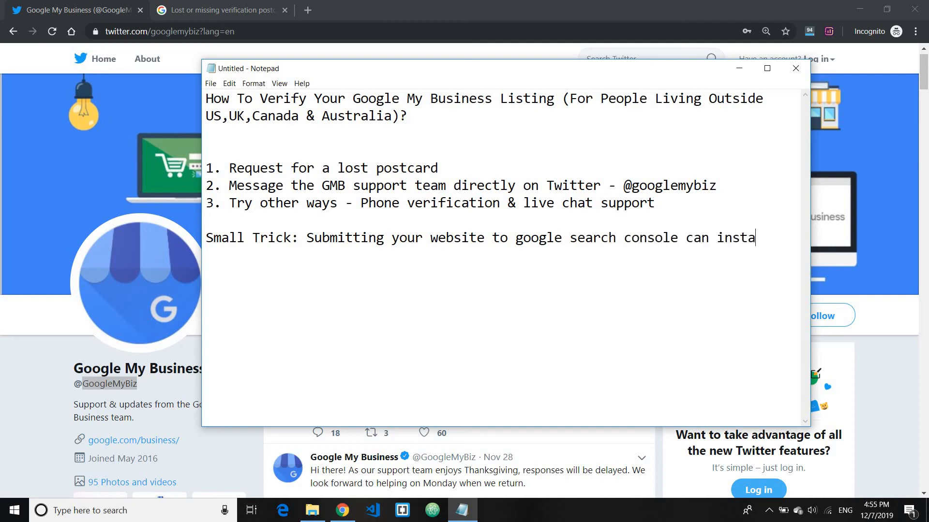
{"action": "type", "text": "n"}
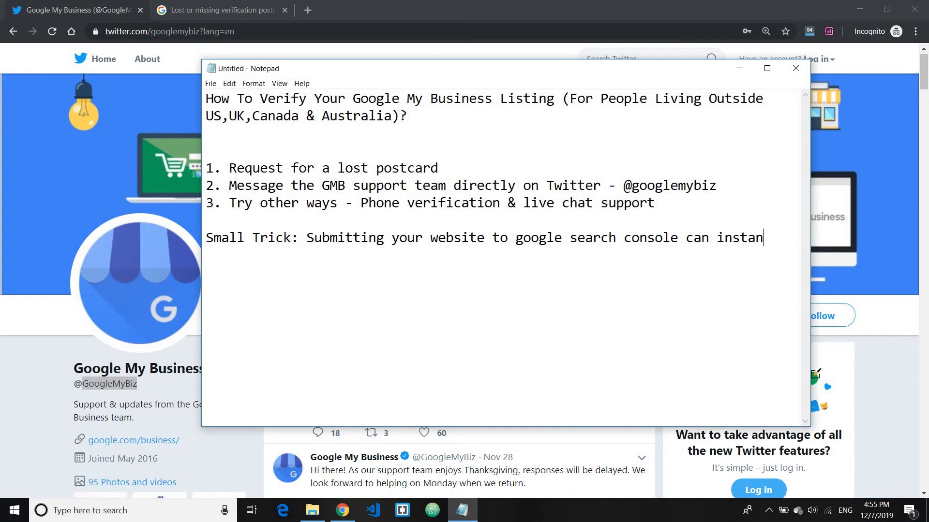
{"action": "type", "text": "tly verif"}
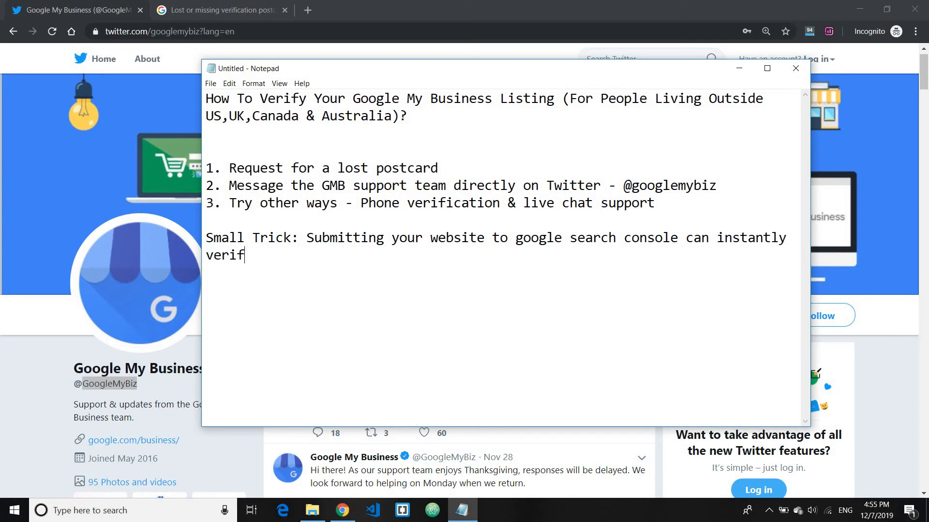
{"action": "type", "text": "y your GMB"}
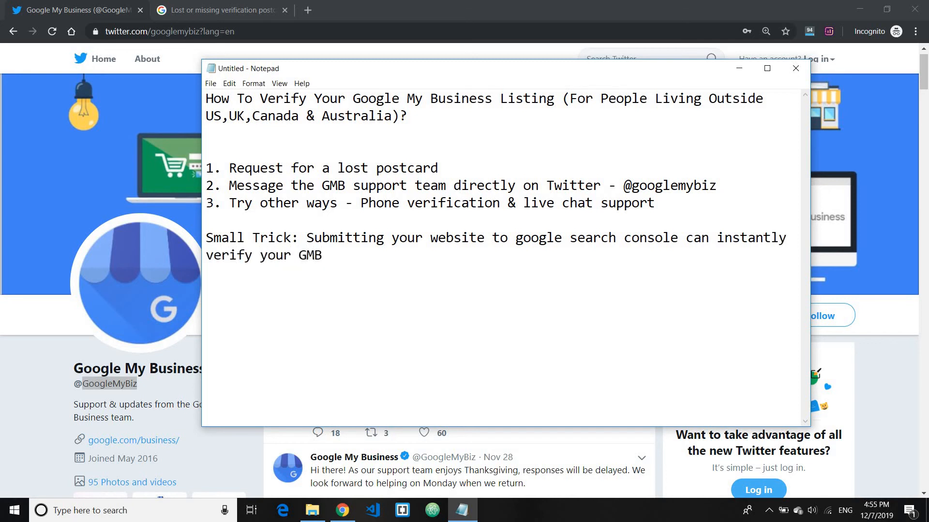
{"action": "type", "text": "listing"}
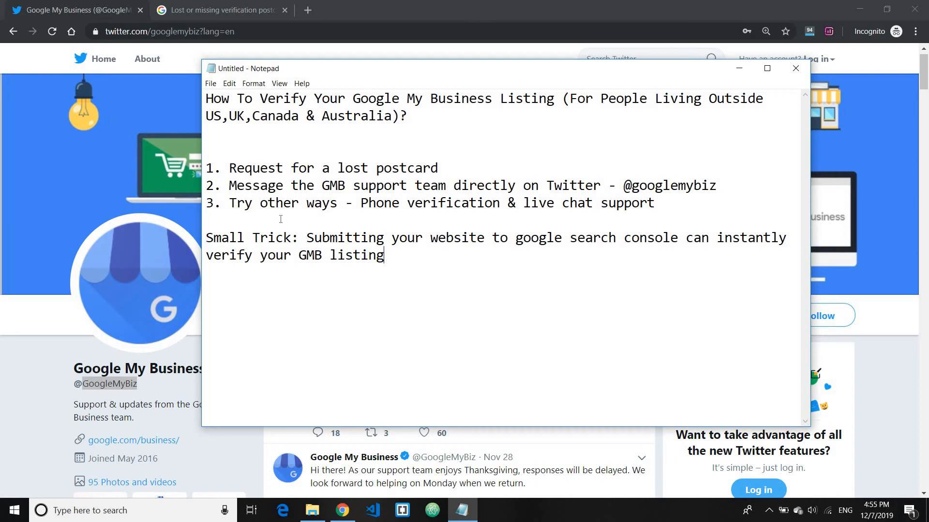
{"action": "left_click_drag", "start_coordinate": [306, 237], "coordinate": [384, 256]}
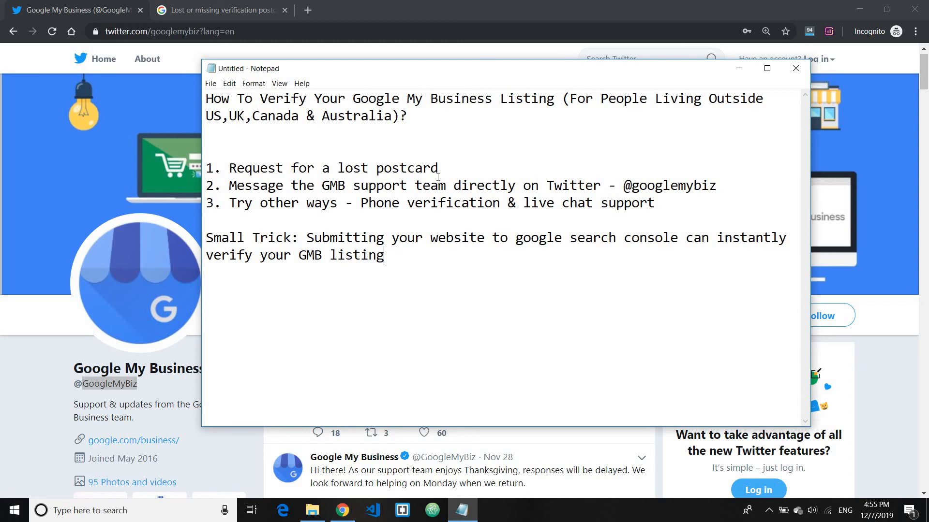
{"action": "left_click_drag", "start_coordinate": [229, 168], "coordinate": [438, 168]}
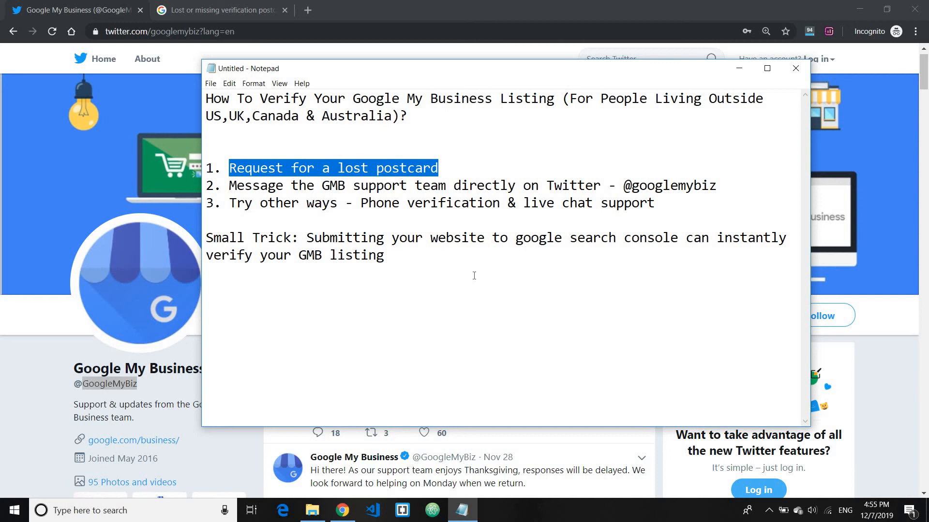
{"action": "mouse_move", "coordinate": [425, 263]}
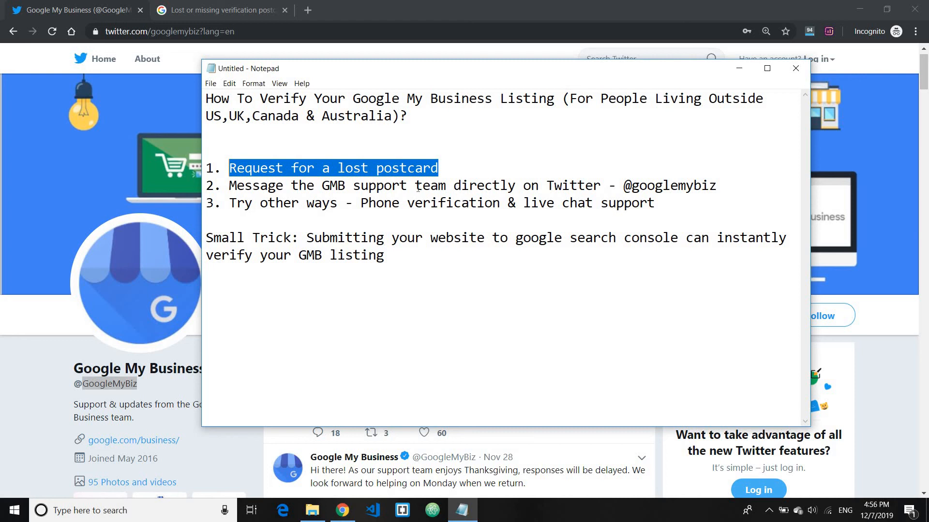
{"action": "left_click", "coordinate": [428, 168]}
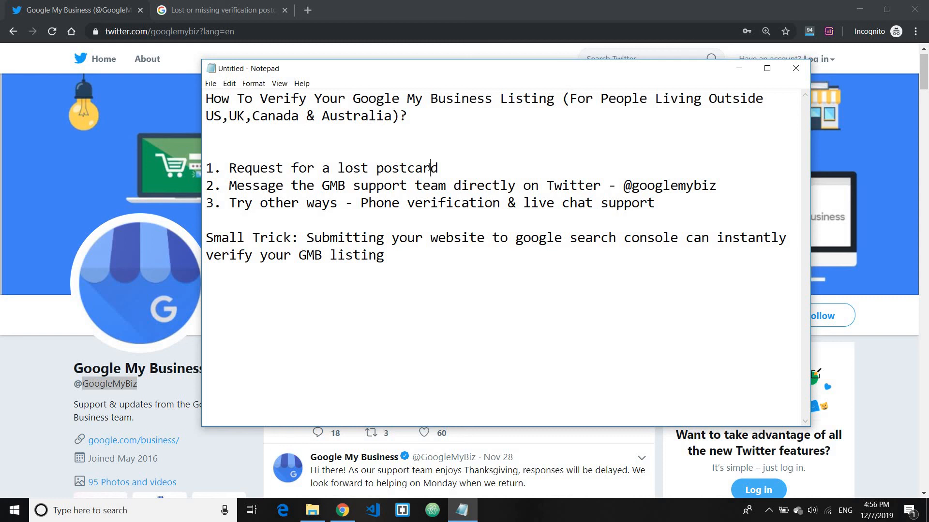
{"action": "mouse_move", "coordinate": [444, 171]}
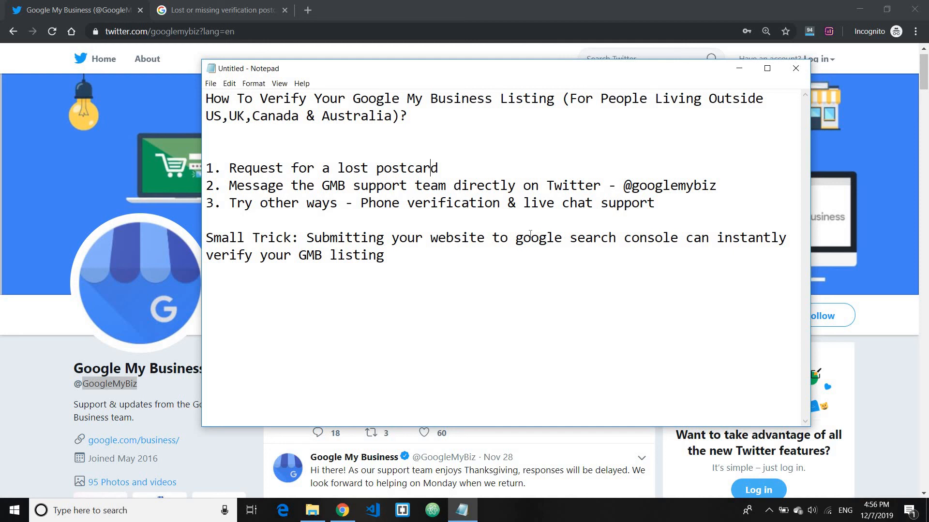
{"action": "left_click_drag", "start_coordinate": [251, 168], "coordinate": [438, 167]}
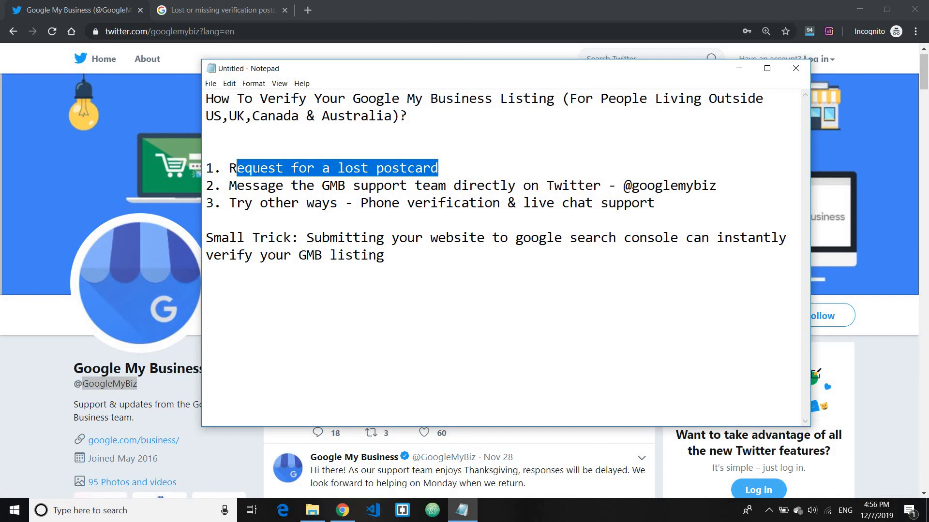
{"action": "double_click", "coordinate": [317, 237]}
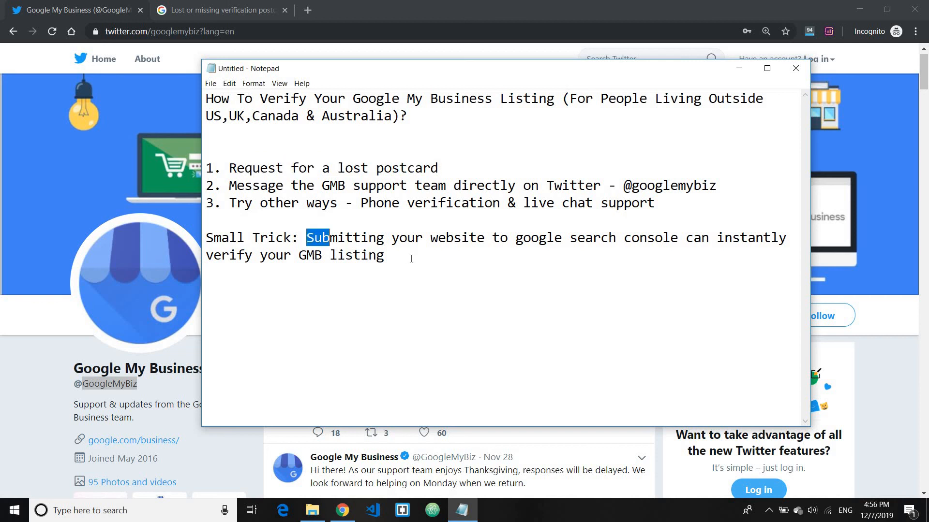
{"action": "left_click_drag", "start_coordinate": [322, 237], "coordinate": [384, 255]}
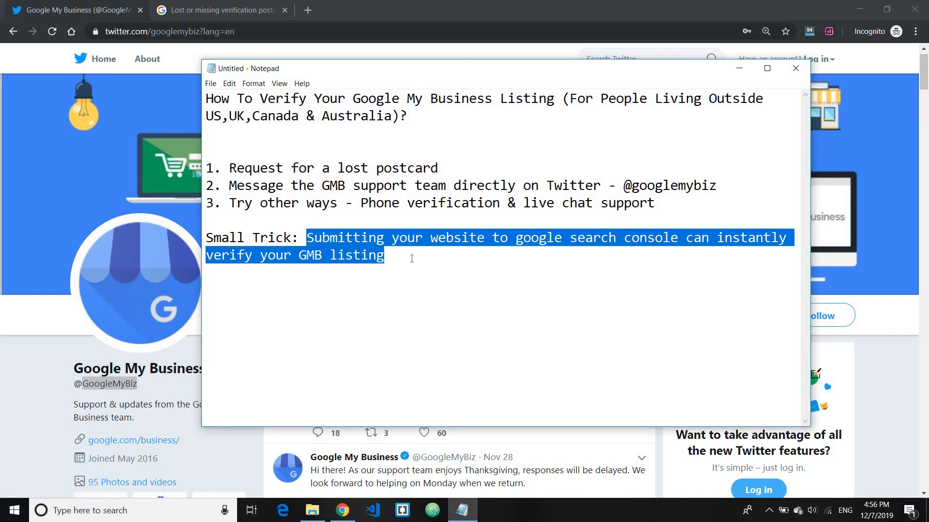
{"action": "left_click", "coordinate": [383, 255]}
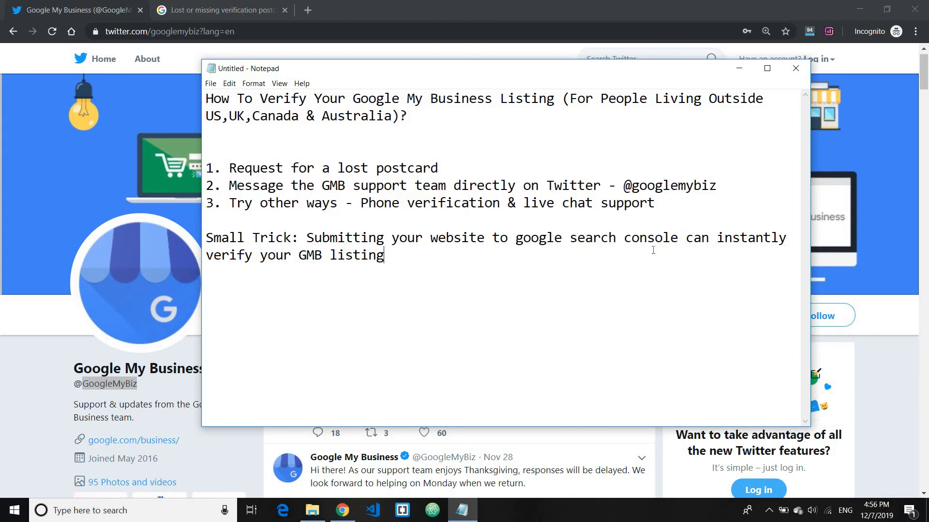
{"action": "mouse_move", "coordinate": [498, 122]}
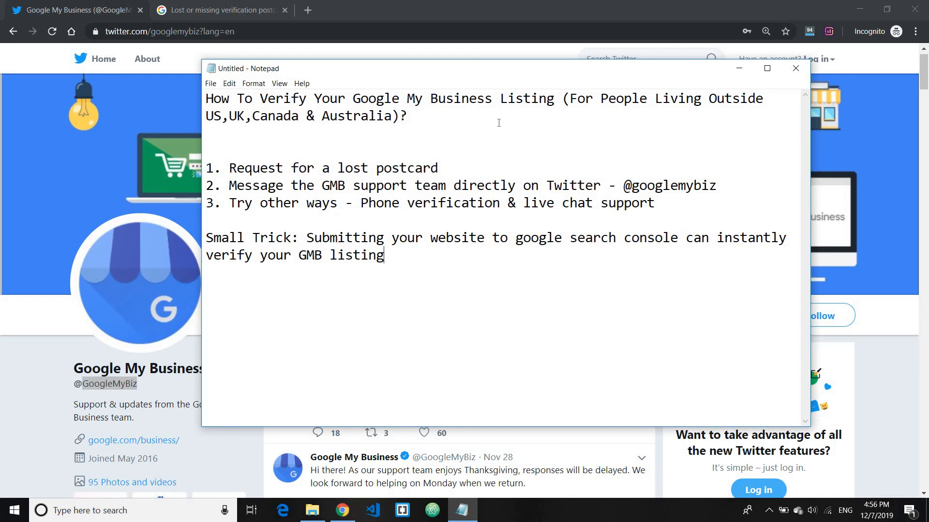